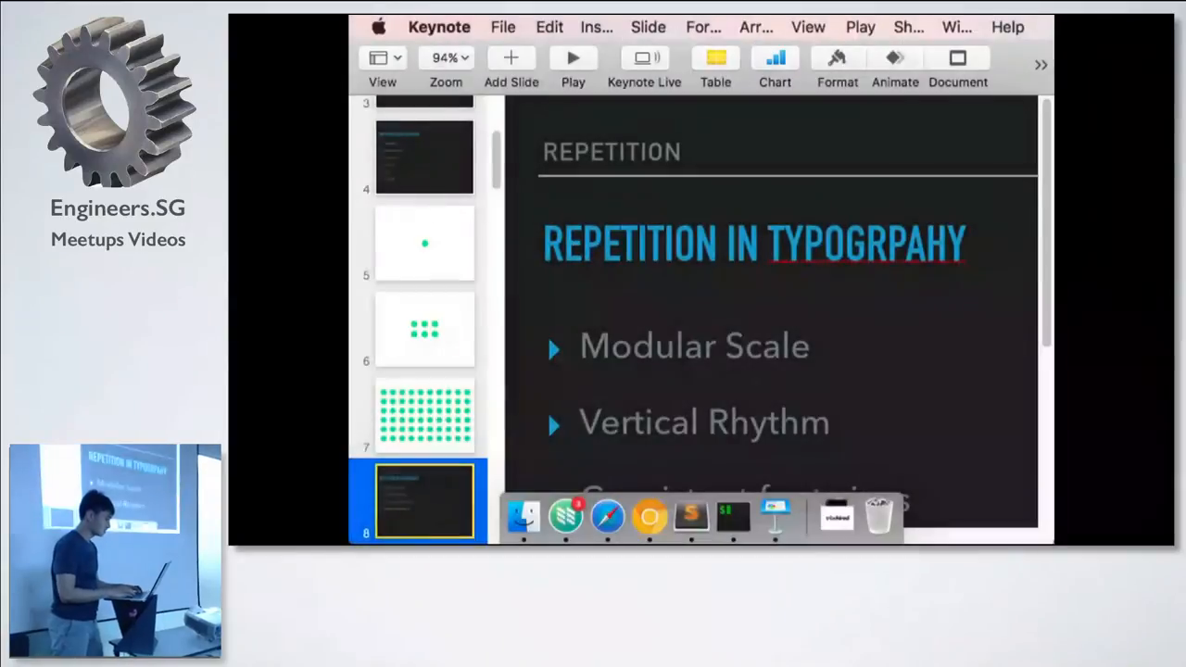
Switch to Safari and show the healthfoodsoul.com article on opening the seven chakras.
{"action": "left_click", "coordinate": [606, 517]}
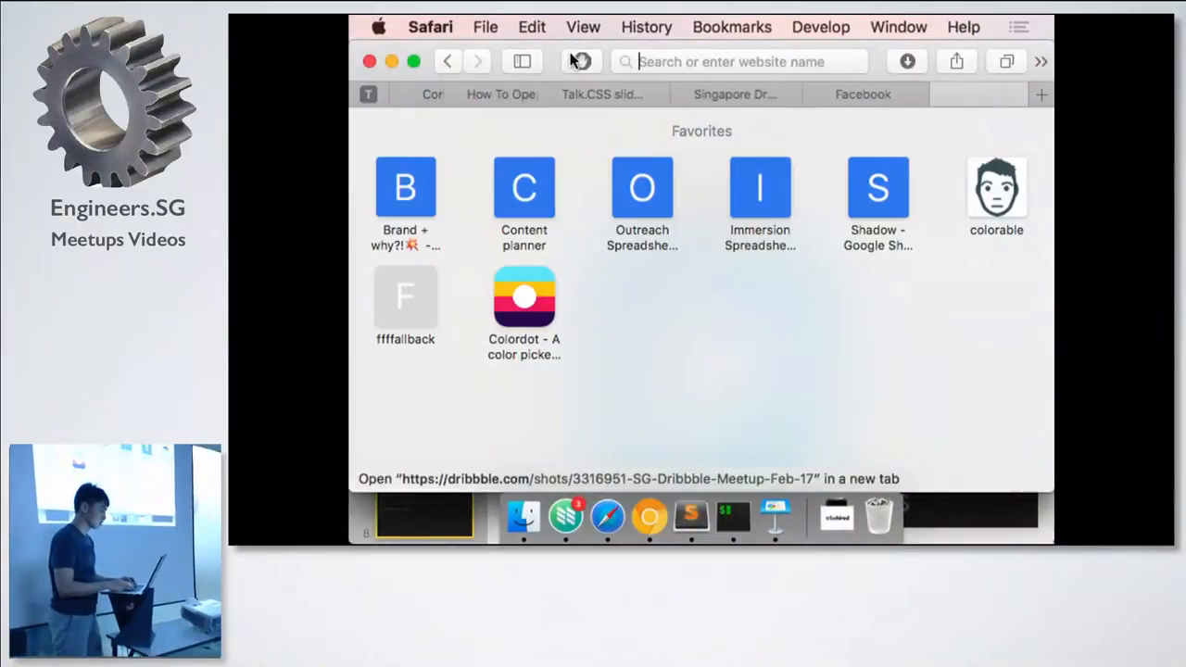
{"action": "type", "text": "mo"}
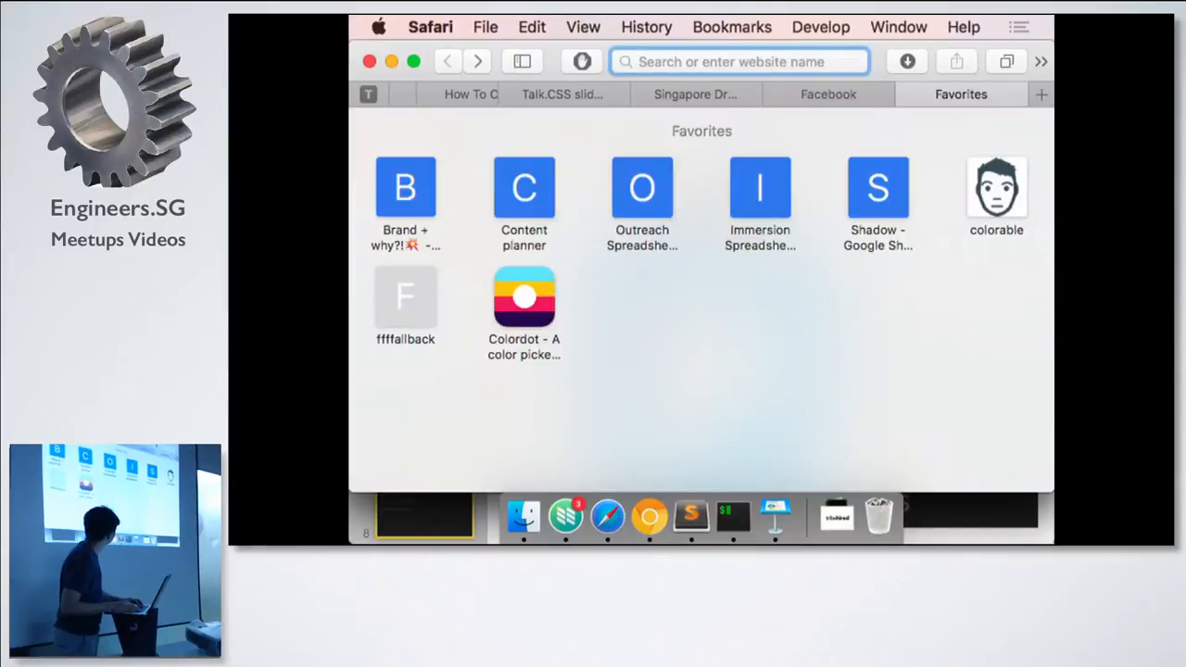
{"action": "left_click", "coordinate": [494, 93]}
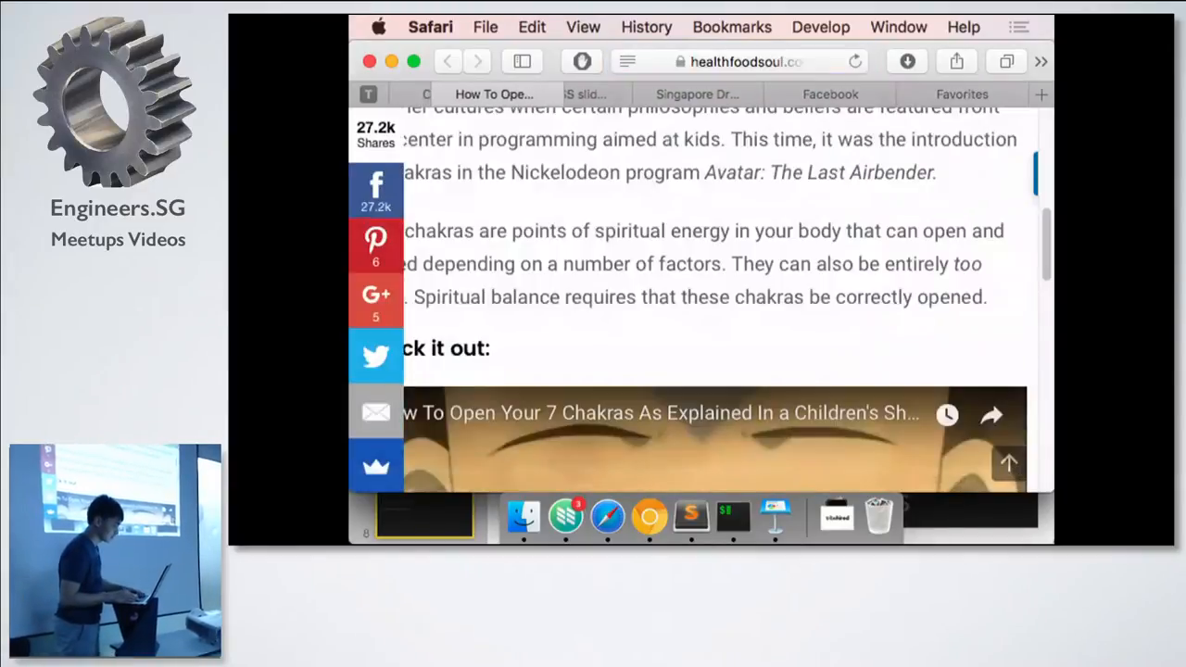
{"action": "left_click", "coordinate": [961, 94]}
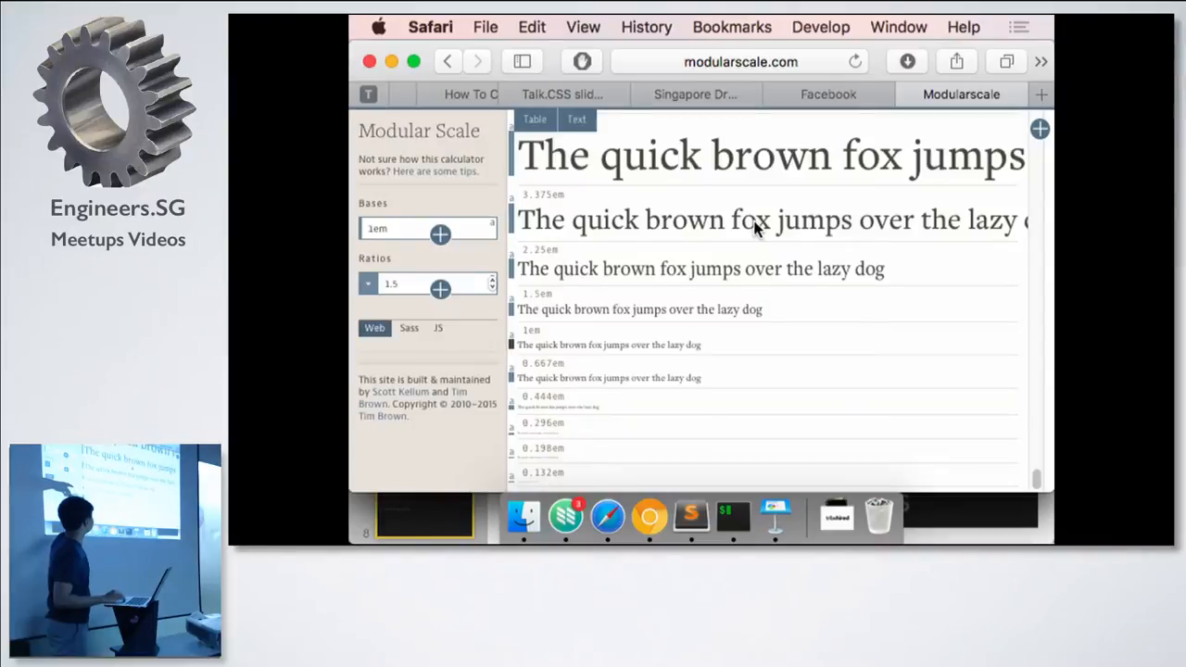
{"action": "scroll", "scroll_direction": "up", "scroll_amount": 3}
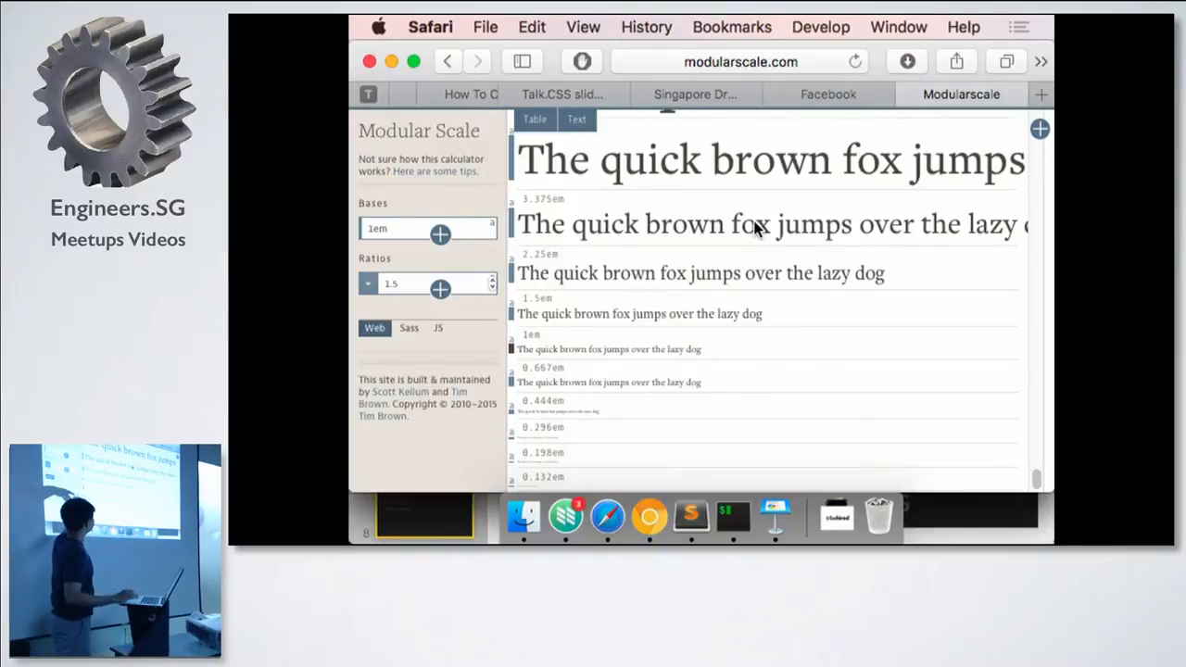
{"action": "mouse_move", "coordinate": [639, 338]}
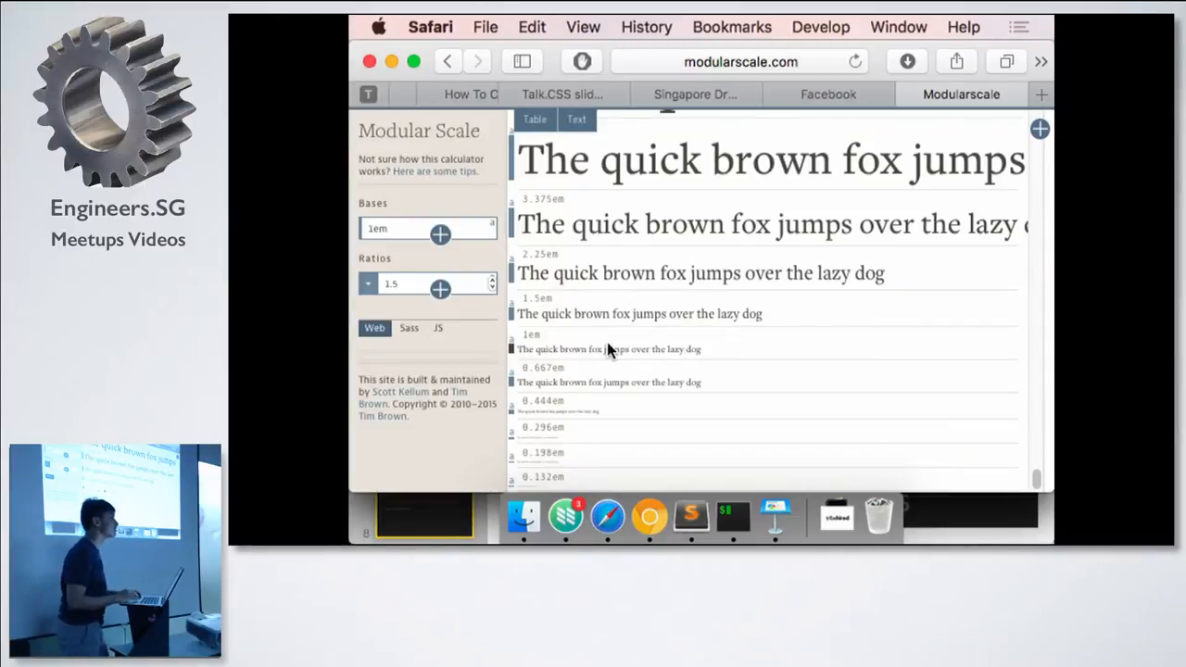
{"action": "mouse_move", "coordinate": [468, 315]}
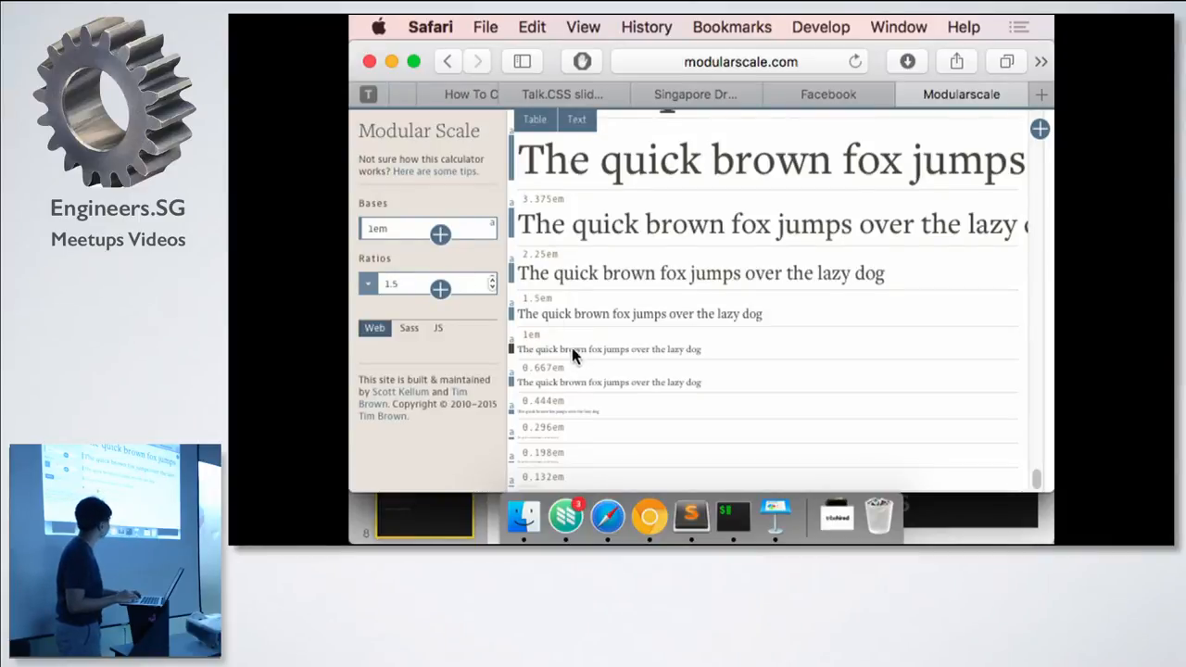
{"action": "mouse_move", "coordinate": [588, 320]}
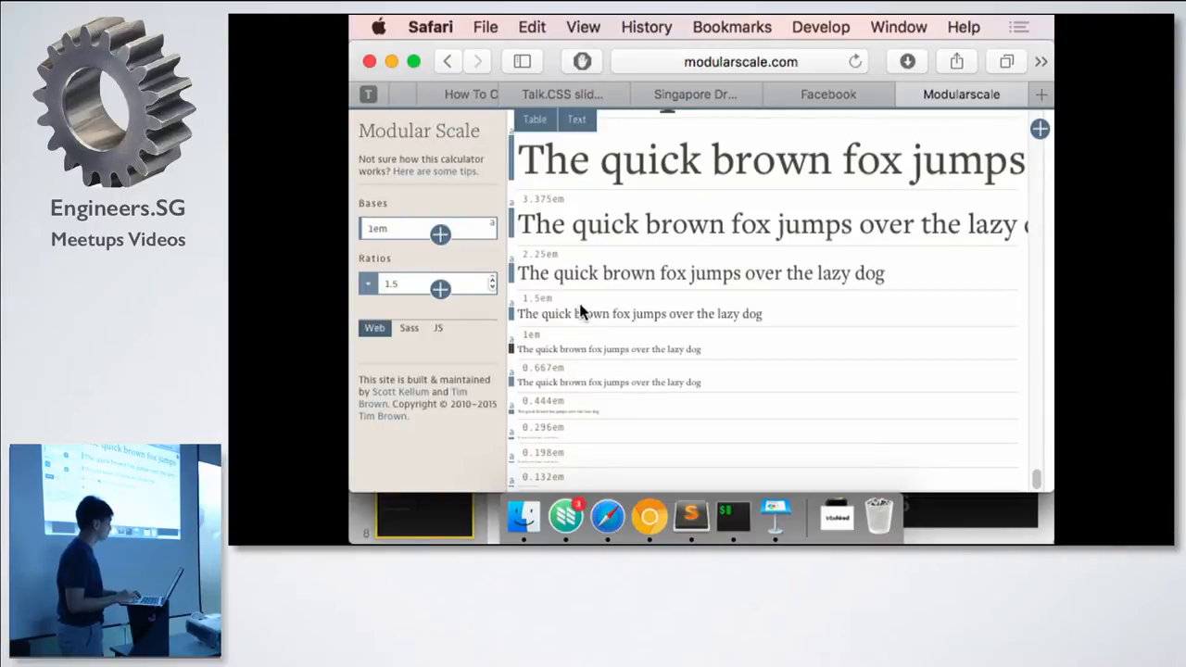
{"action": "mouse_move", "coordinate": [582, 323]}
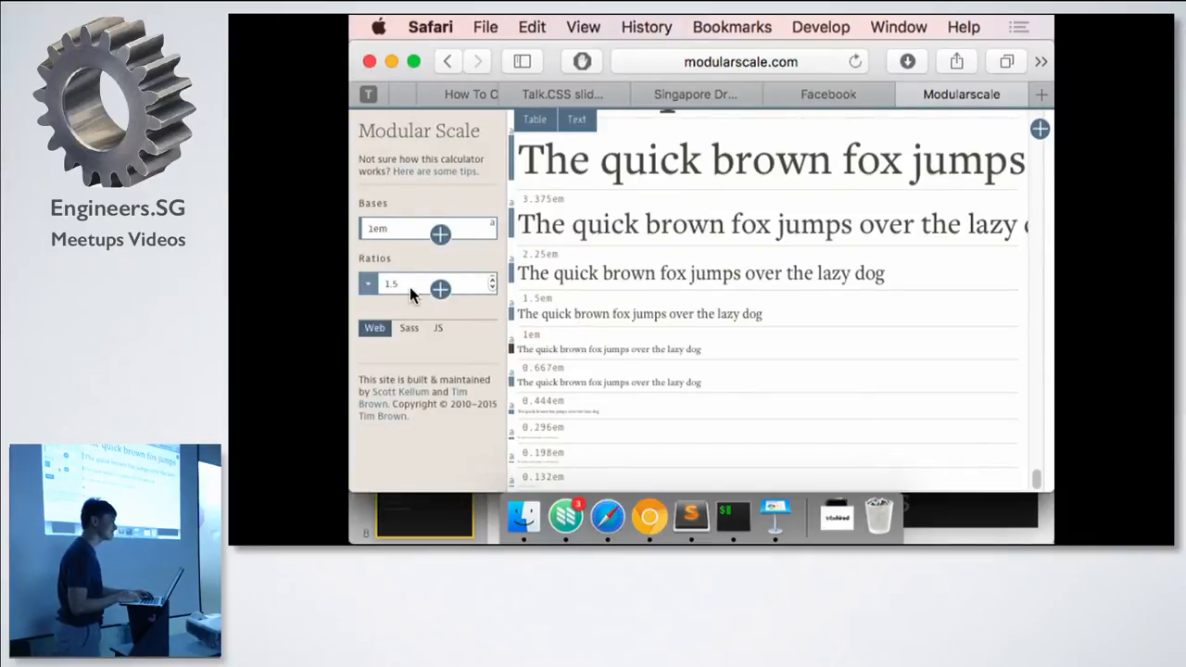
Select the 1.5 ratio value on the Modular Scale page, then return to Keynote's slide 38.
{"action": "left_click", "coordinate": [404, 284]}
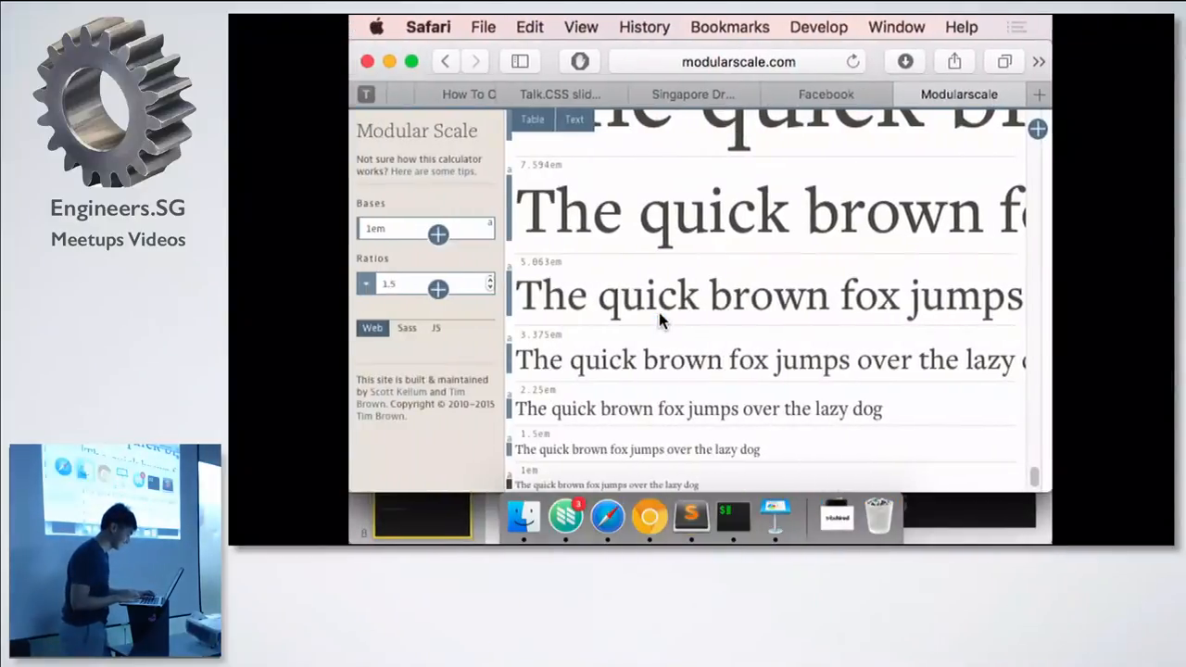
{"action": "left_click", "coordinate": [431, 284]}
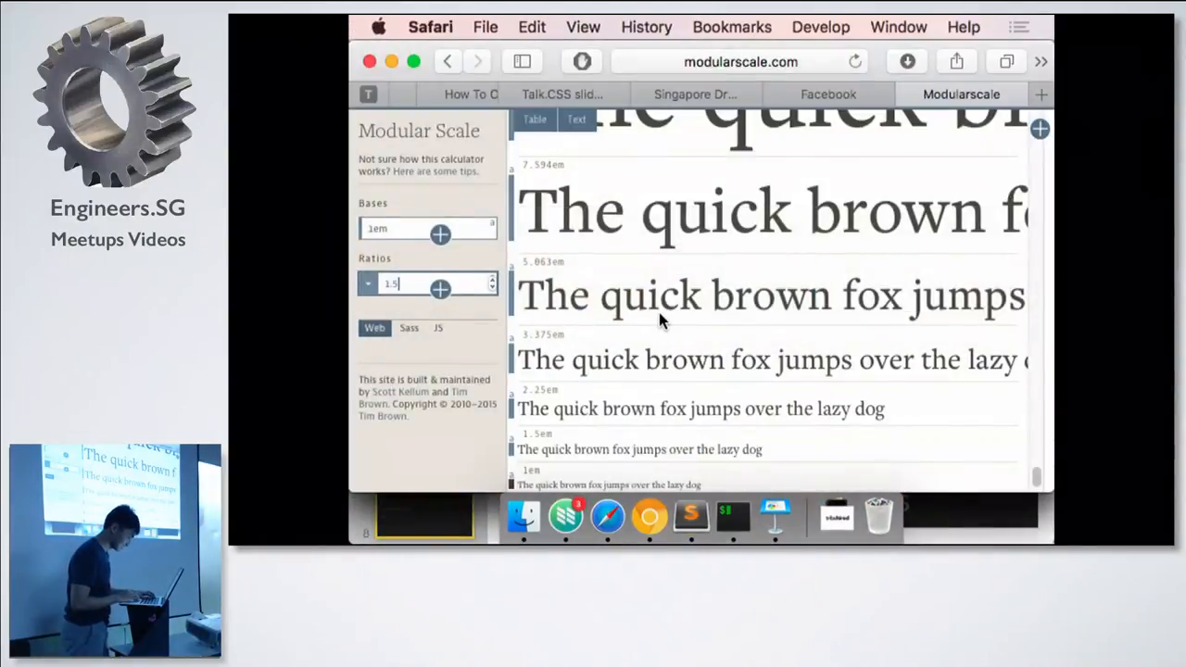
{"action": "left_click", "coordinate": [774, 517]}
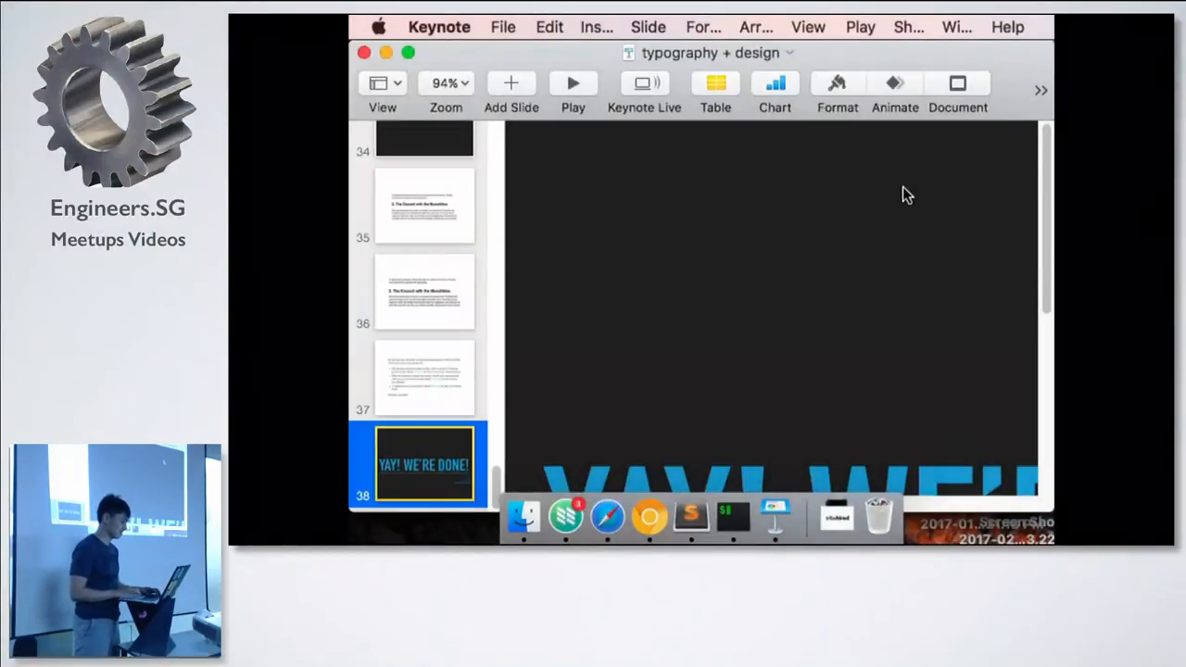
{"action": "mouse_move", "coordinate": [364, 53]}
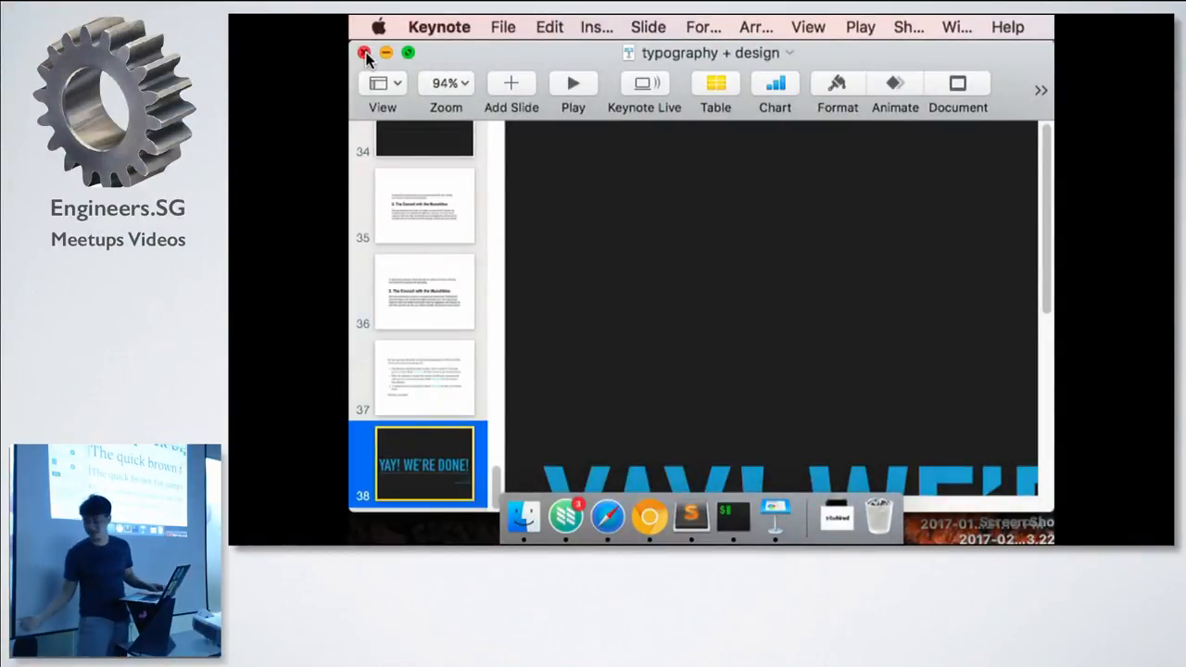
Close the typography + design deck window in Keynote.
{"action": "left_click", "coordinate": [608, 516]}
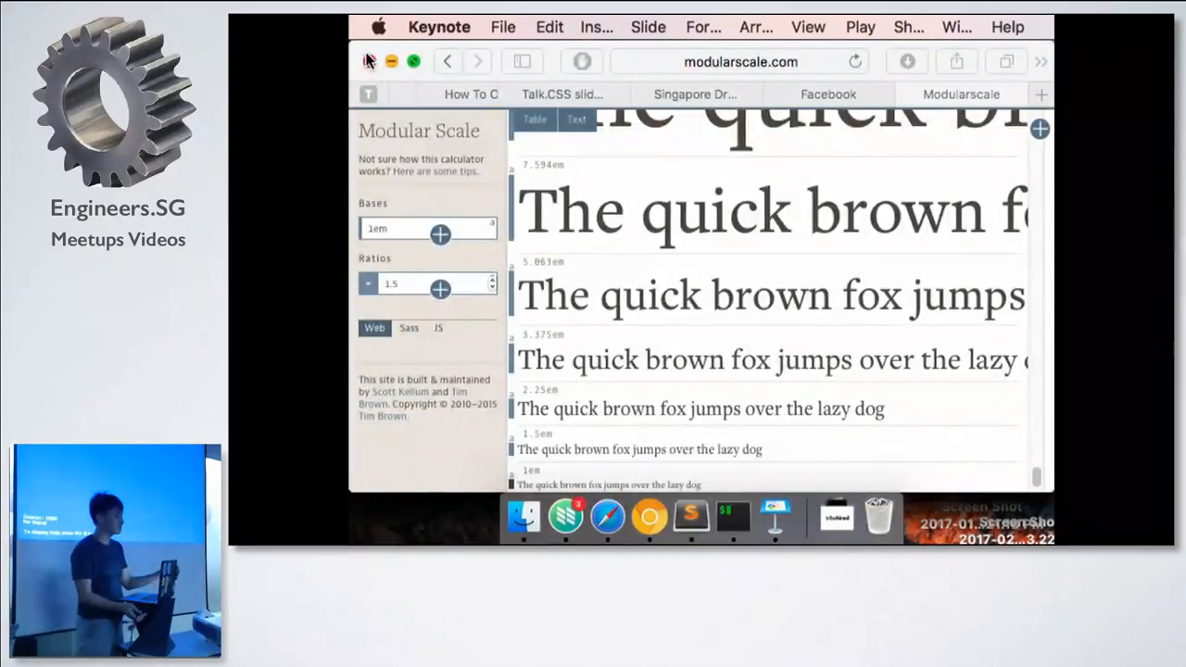